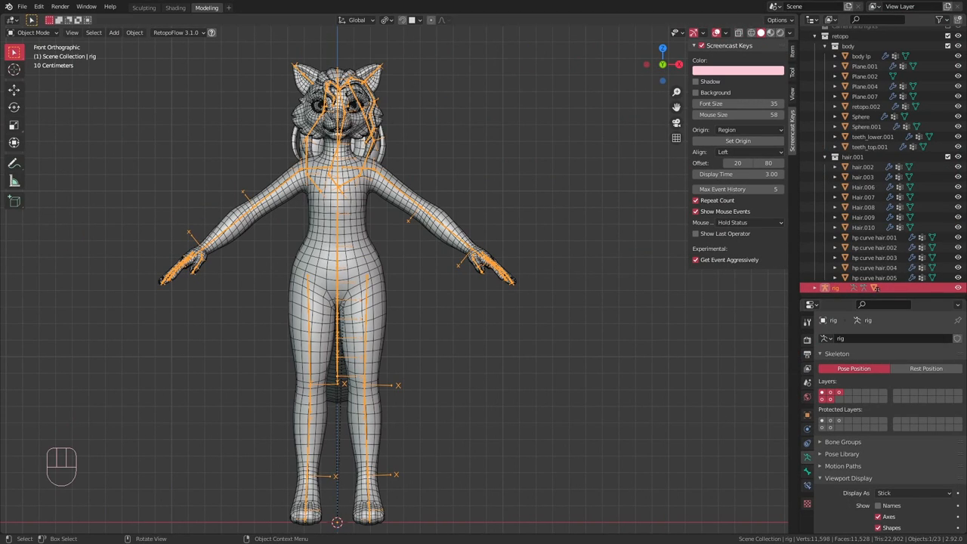
# - Unwrap the body mesh in the UV Editing workspace into head, arm and hand islands
pyautogui.click(240, 7)
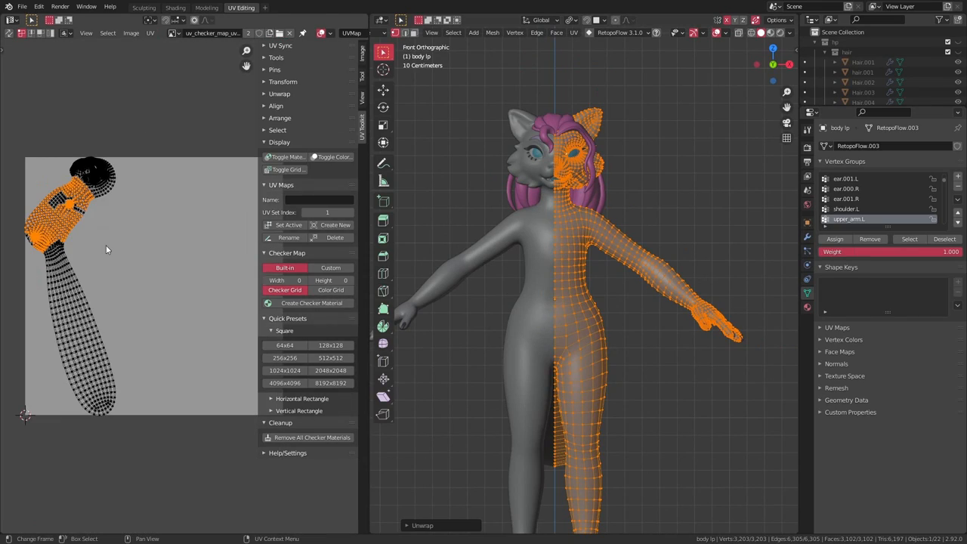
pyautogui.click(311, 302)
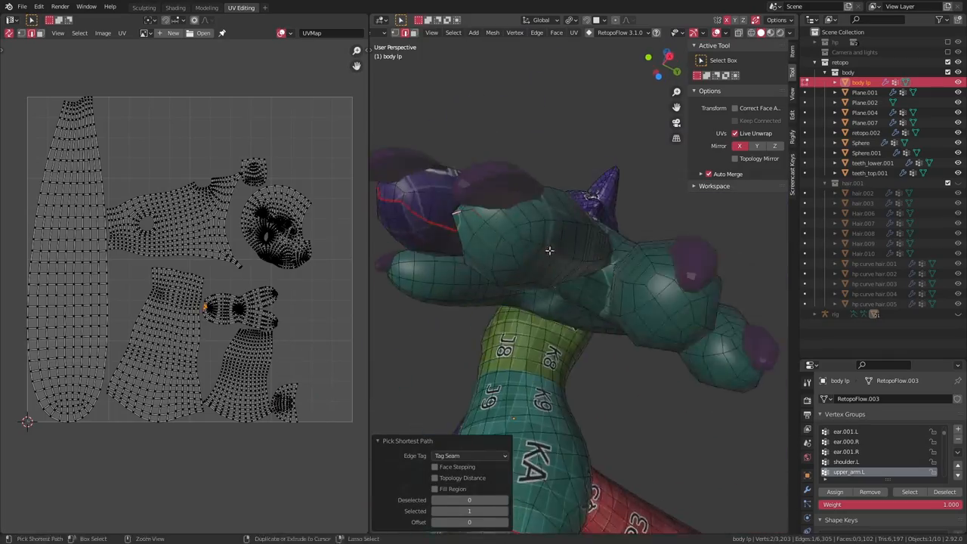
# - Tag seams along the fingers and arm with shortest-path selection and re-unwrap the hand
pyautogui.moveTo(550, 251); pyautogui.dragTo(517, 263)
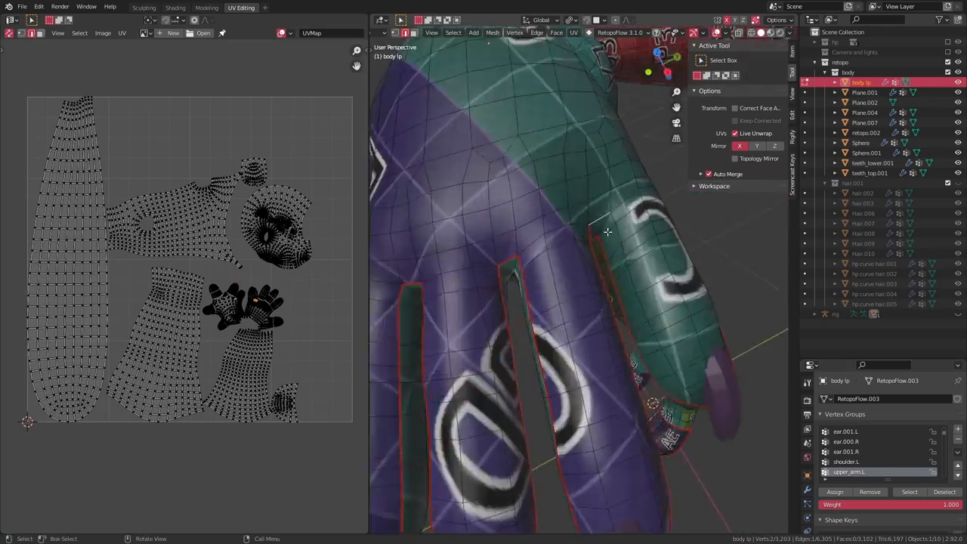
pyautogui.moveTo(574, 302); pyautogui.dragTo(620, 227)
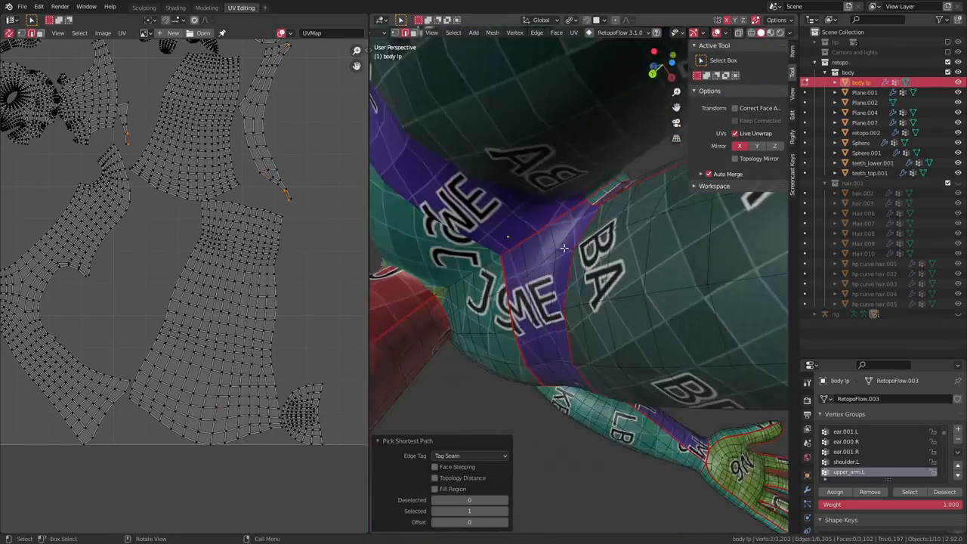
pyautogui.moveTo(562, 249); pyautogui.dragTo(599, 416)
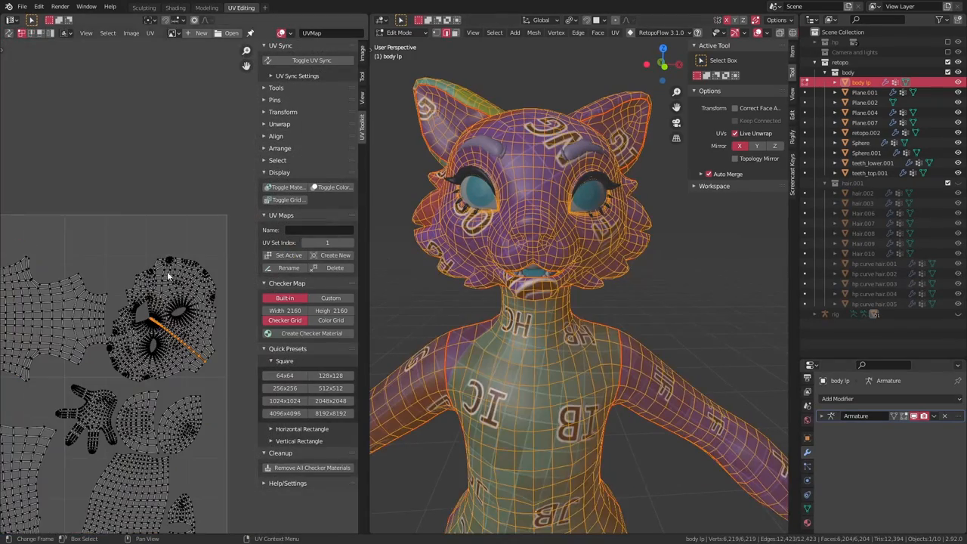
# - Mark further seams on the head and torso and update the unwrap
pyautogui.click(280, 148)
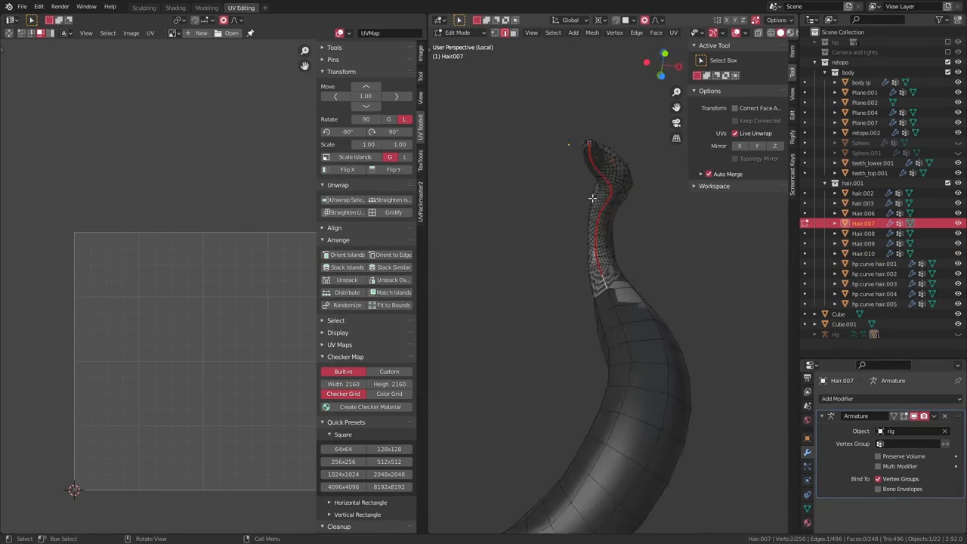
pyautogui.click(874, 263)
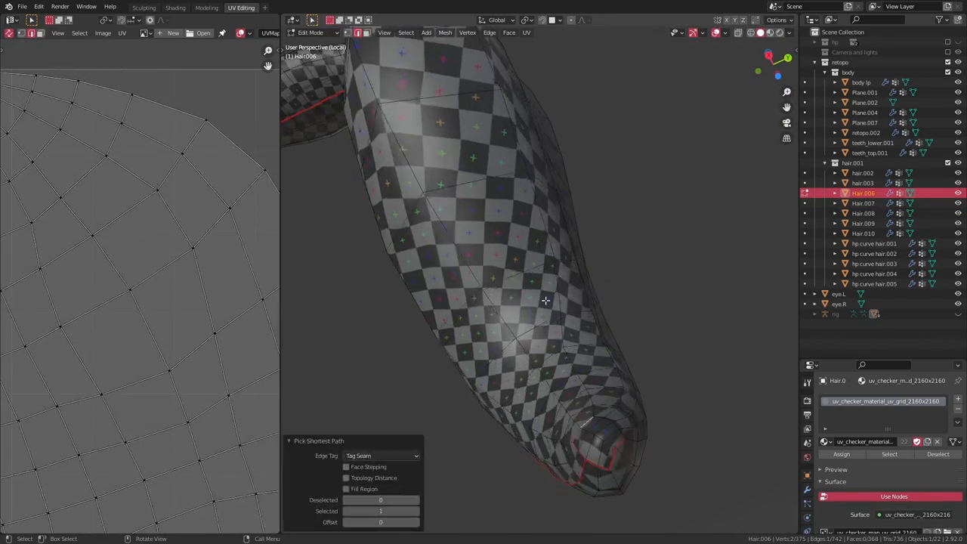
# - Enter Edit Mode on the hair strands to check their checker-textured UV spread
pyautogui.press('Tab')
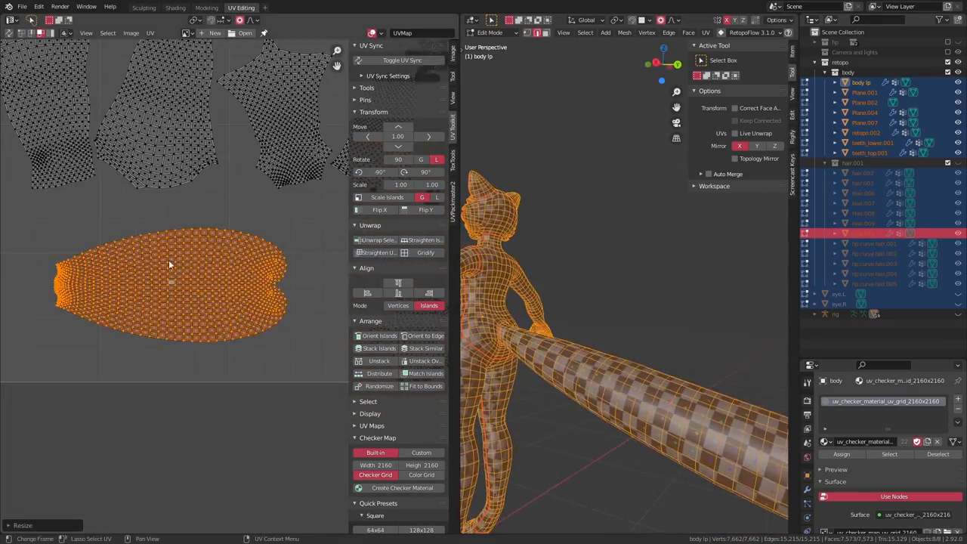
# - Bring the body, teeth and hair UV islands into one shared multi-object layout
pyautogui.click(379, 238)
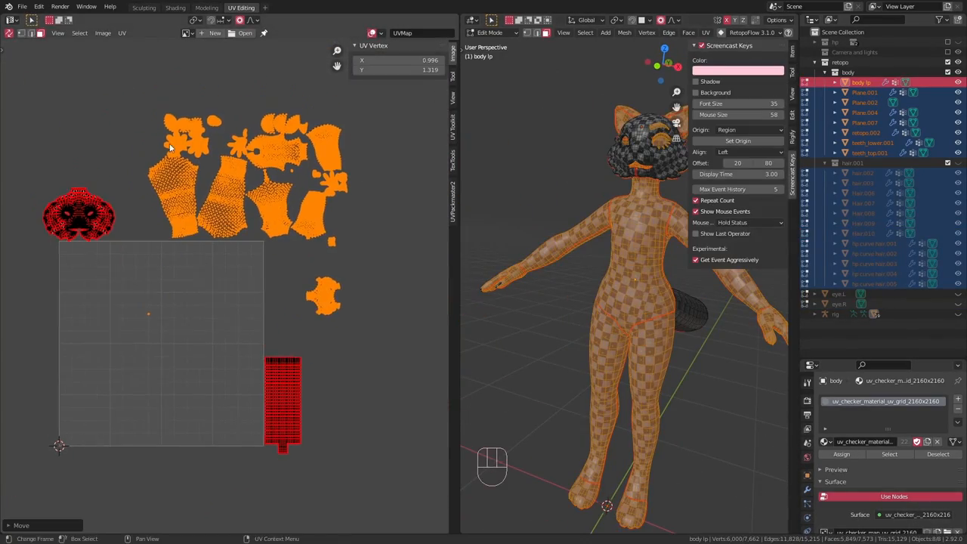
# - Move and scale the eyebrow and unhidden islands into position in the UV tile
pyautogui.press('g')
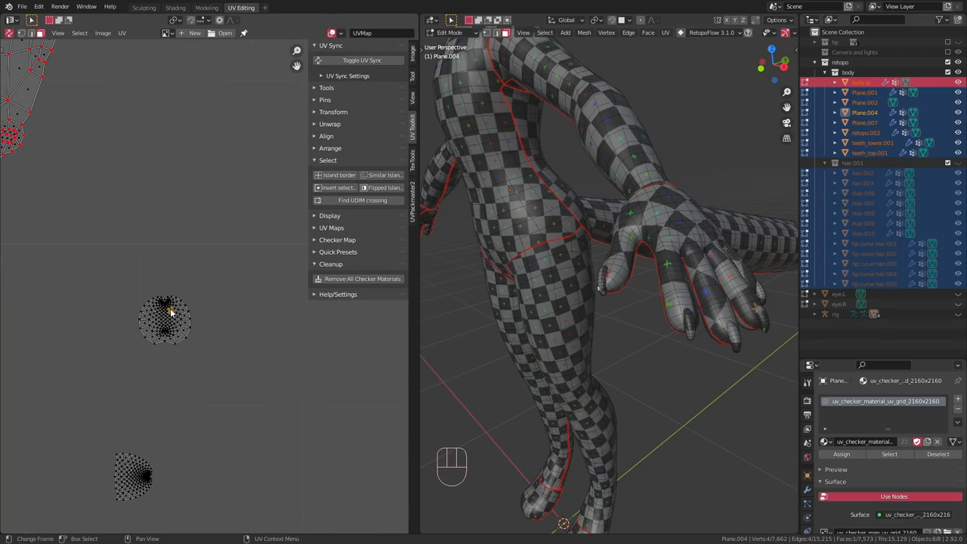
pyautogui.press('s')
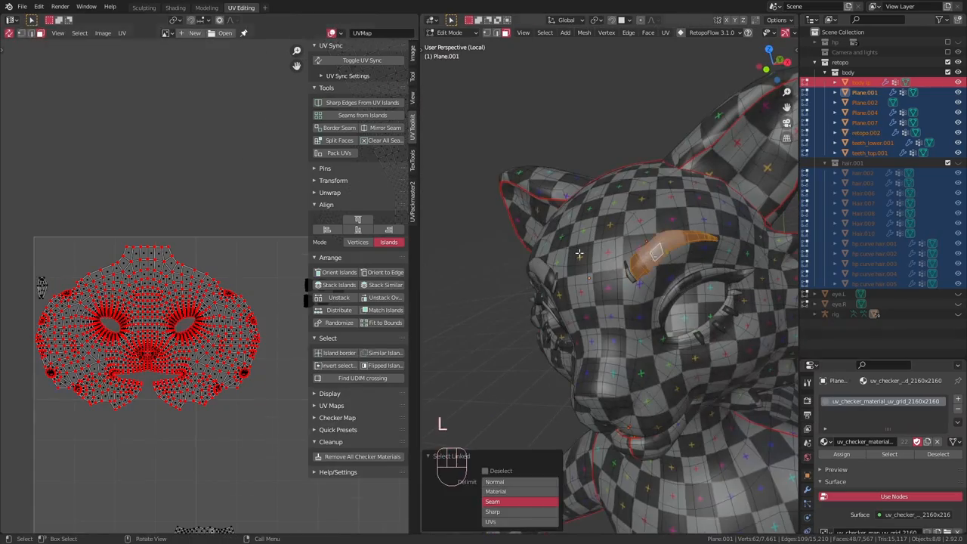
pyautogui.press('alt+h')
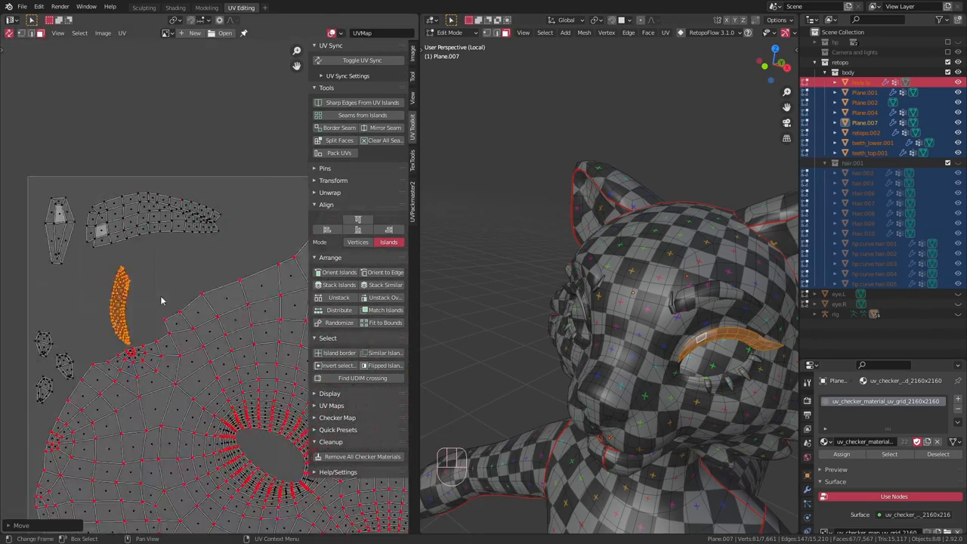
pyautogui.press('s')
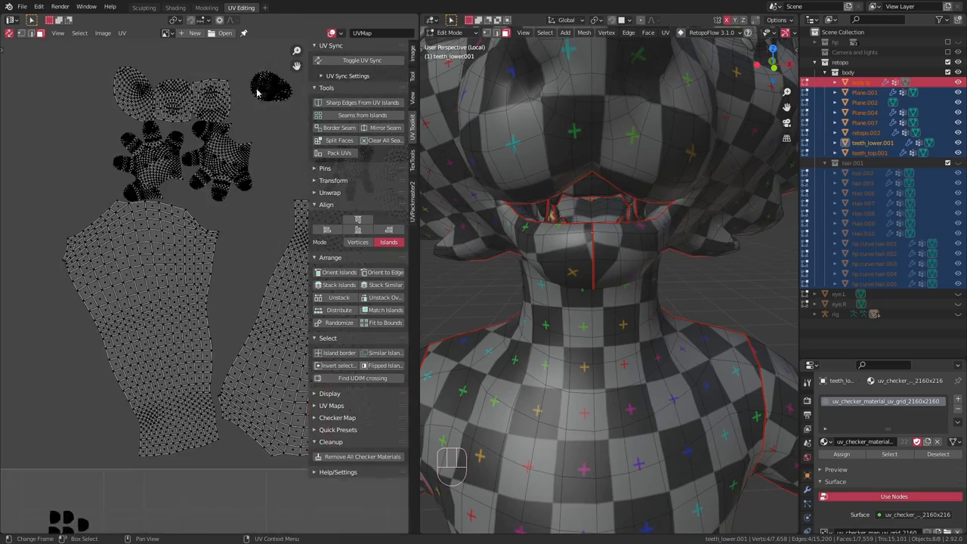
pyautogui.click(870, 152)
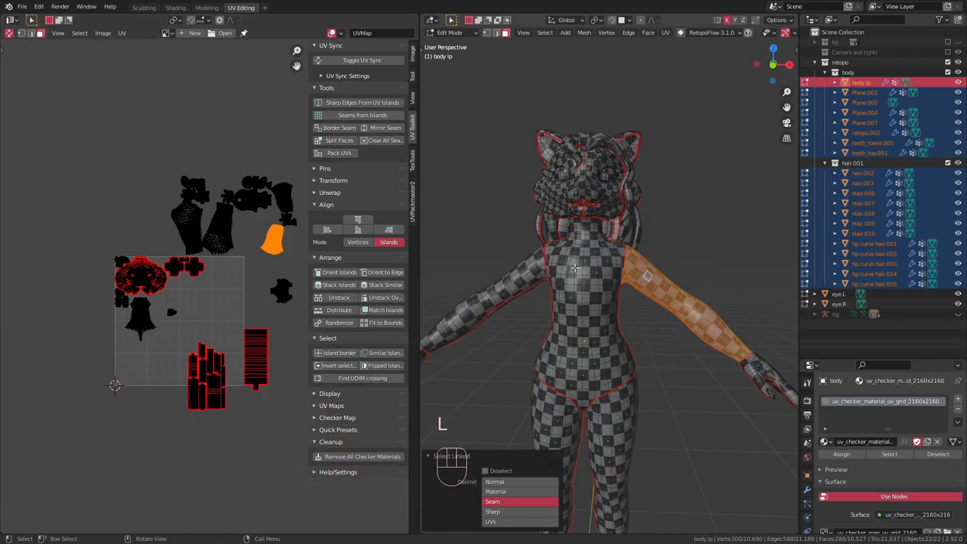
# - Fit the remaining body, hand and hair islands tightly inside the texture square
pyautogui.click(493, 502)
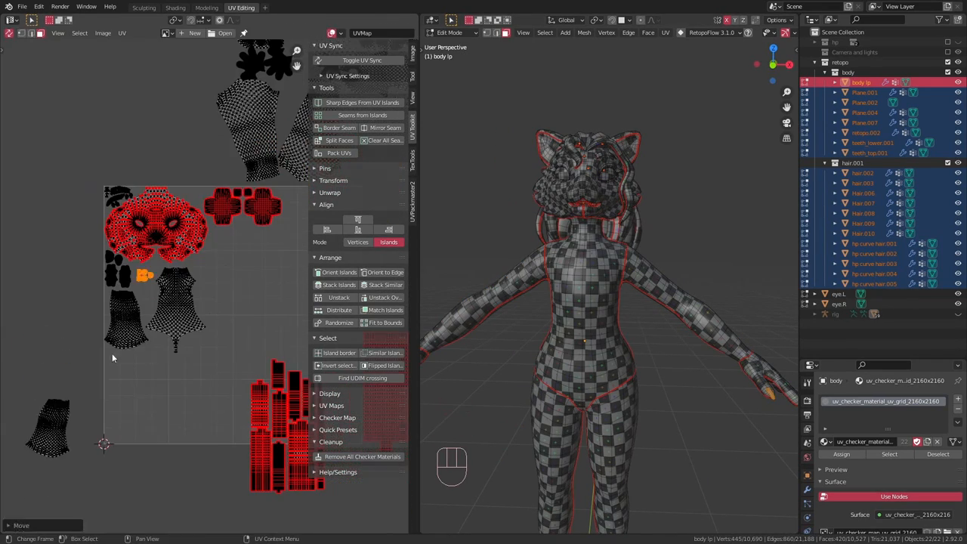
pyautogui.press('g')
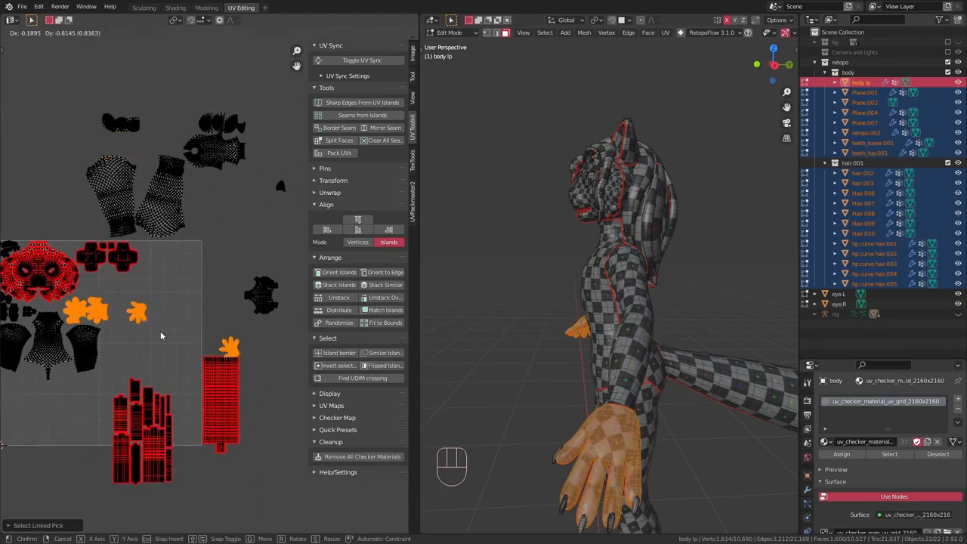
pyautogui.press('s')
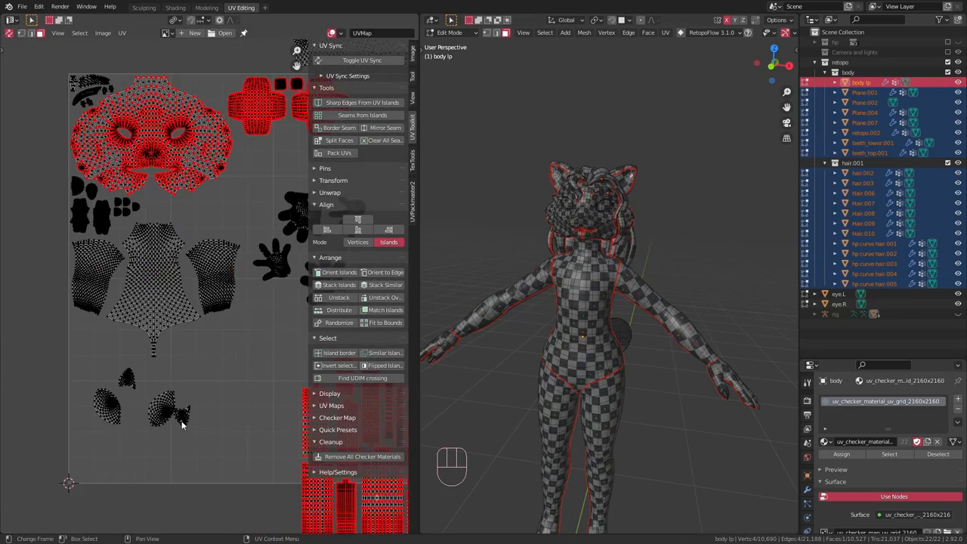
pyautogui.press('g')
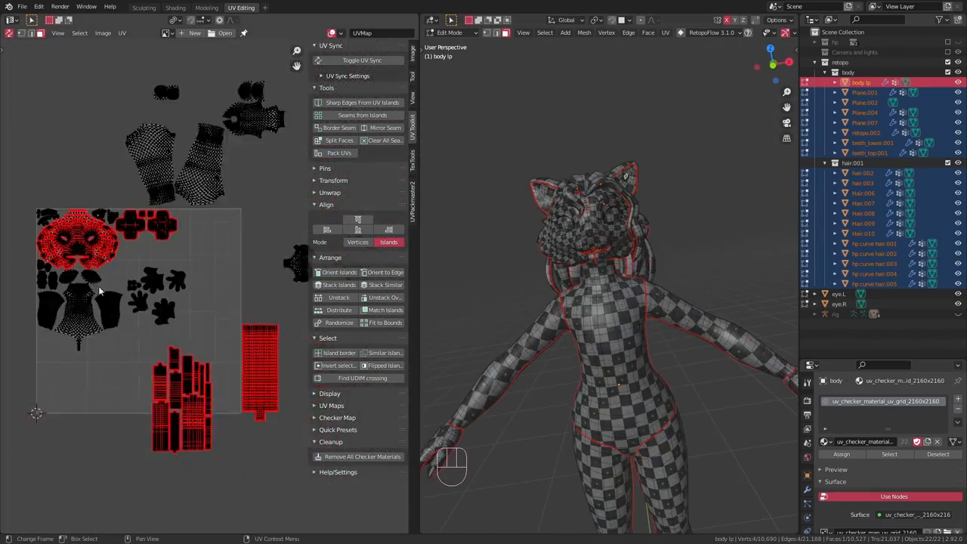
pyautogui.press('g')
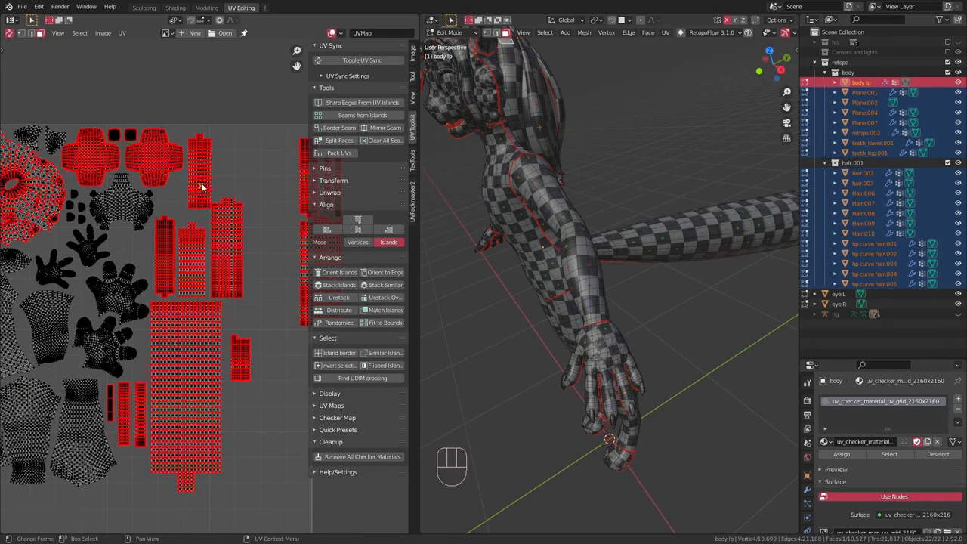
pyautogui.click(189, 409)
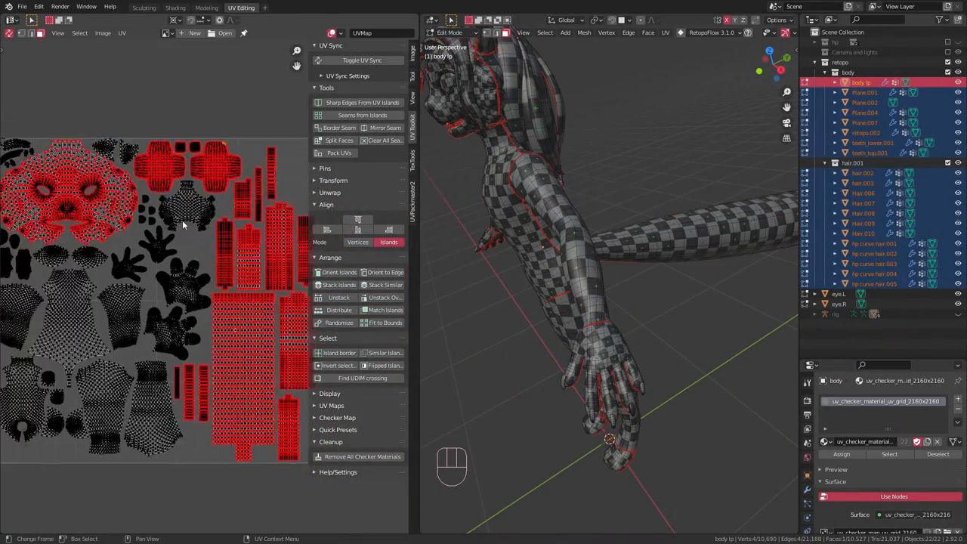
pyautogui.press('g')
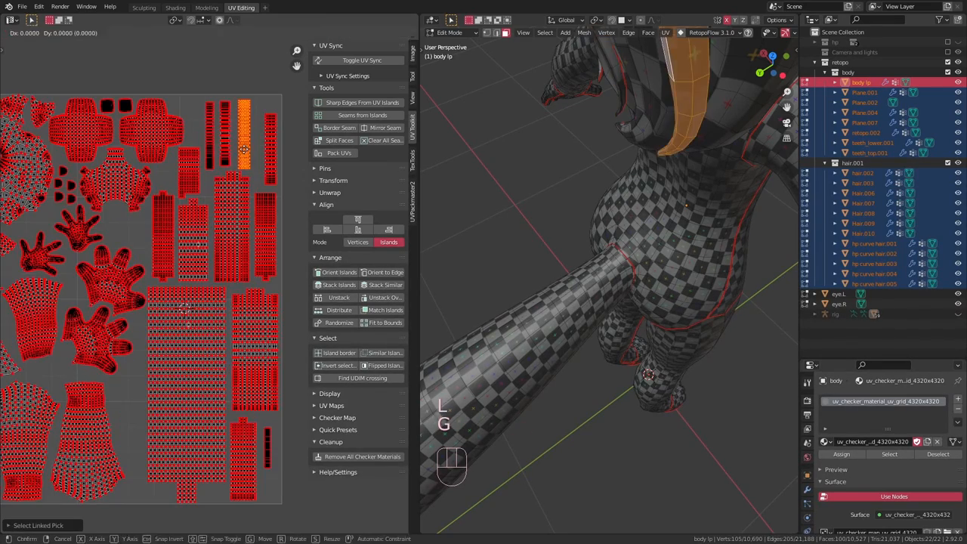
# - Leave Edit Mode and move the object into the 'hi' collection
pyautogui.press('Tab')
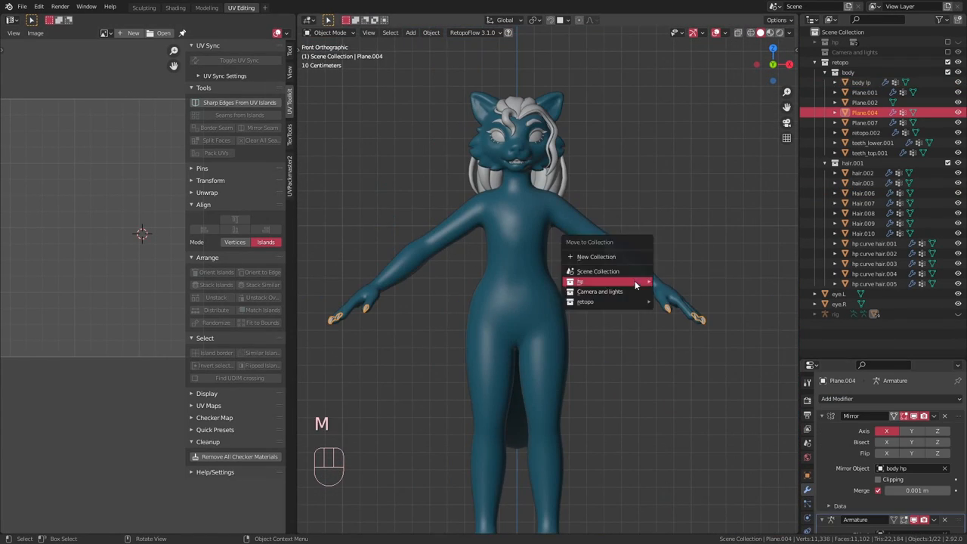
pyautogui.click(580, 282)
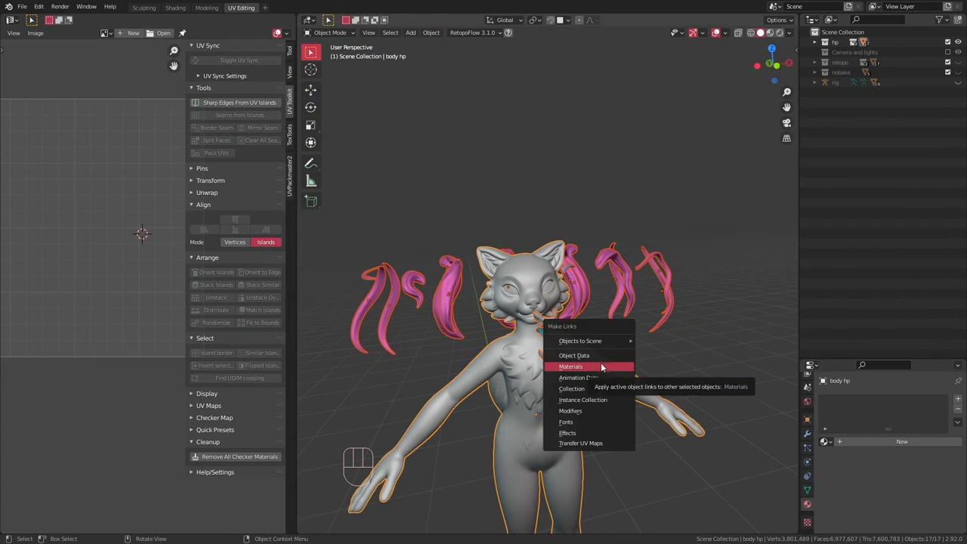
# - Link the body's material onto every hair piece via Make Links > Materials
pyautogui.click(571, 367)
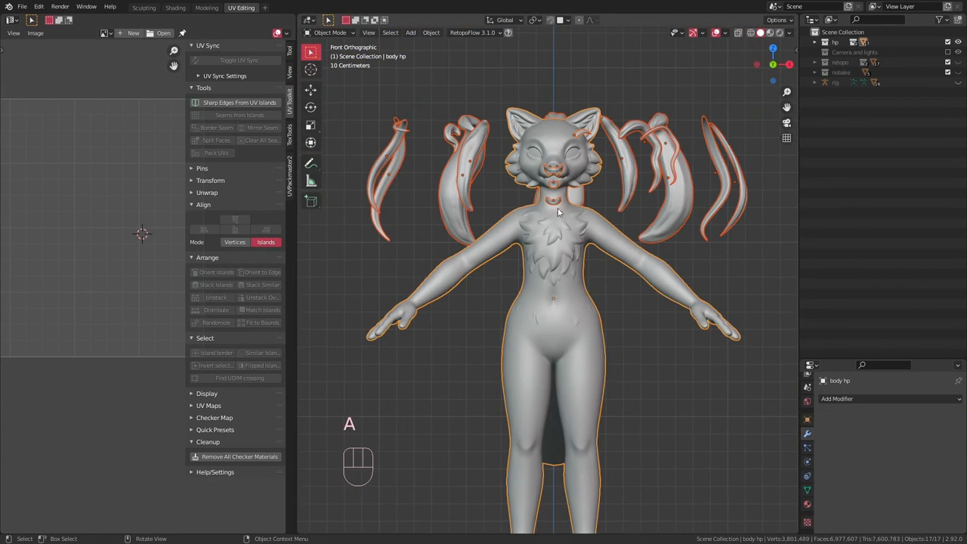
pyautogui.moveTo(716, 295)
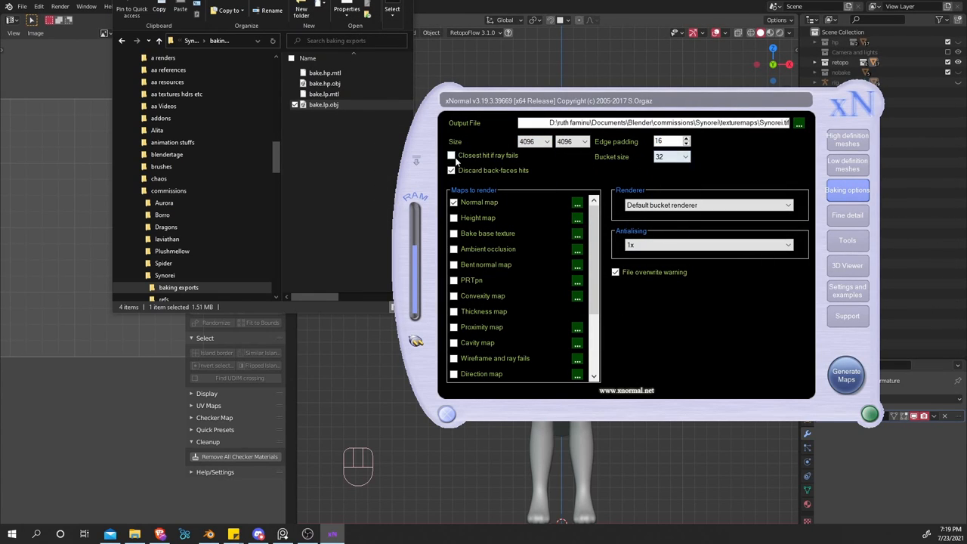
# - Choose the bake output resolution from xNormal's Size list
pyautogui.click(545, 143)
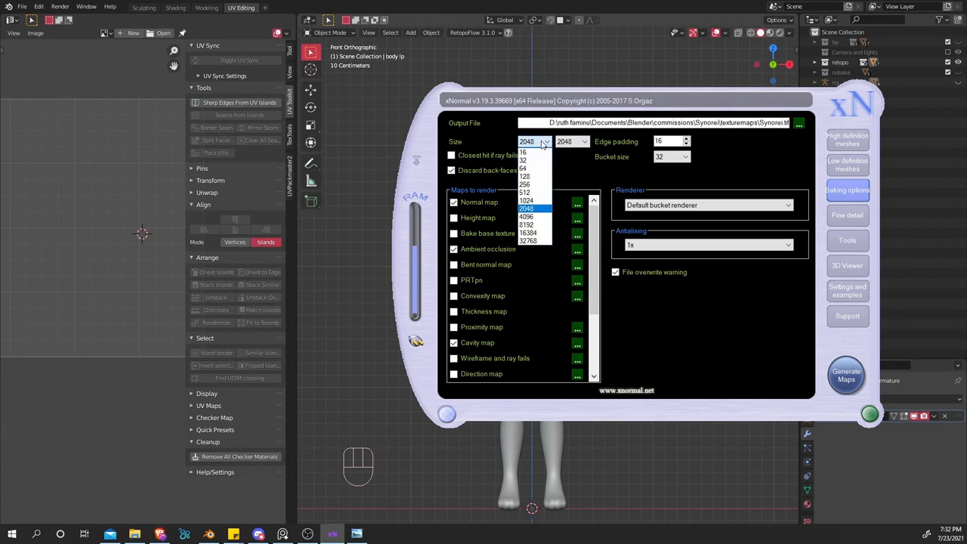
pyautogui.click(847, 375)
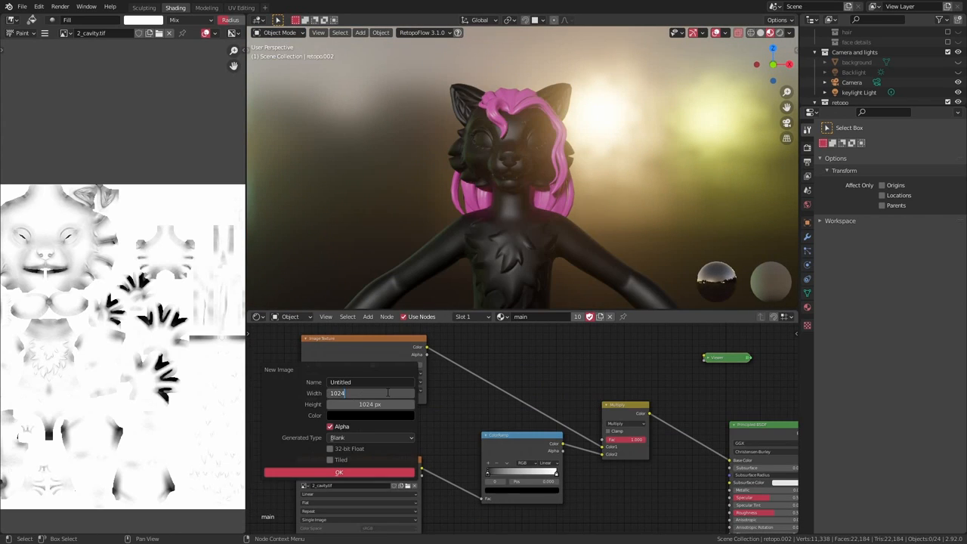
# - Confirm creating the new blank 1024 px paint image for the body material
pyautogui.click(338, 471)
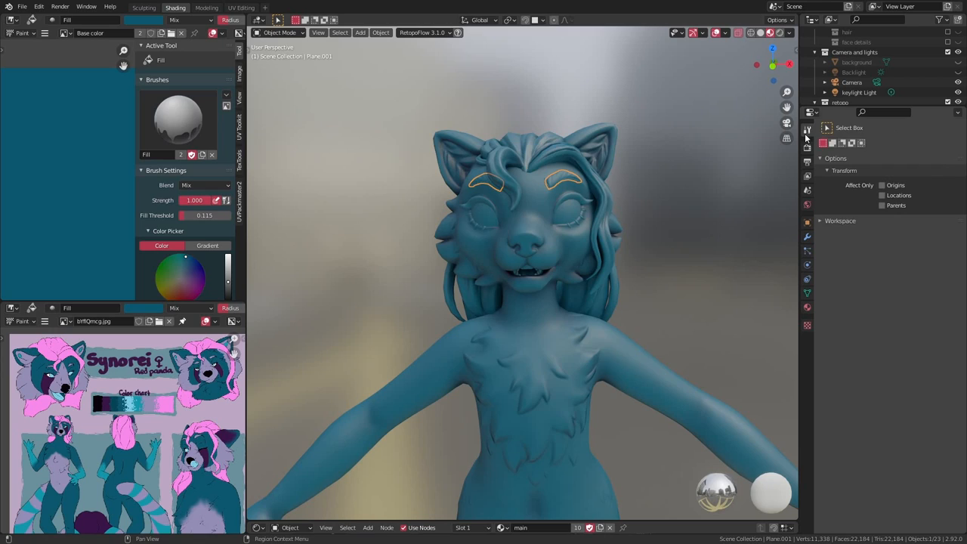
# - Flood the base colour texture with teal using the Fill brush
pyautogui.click(275, 33)
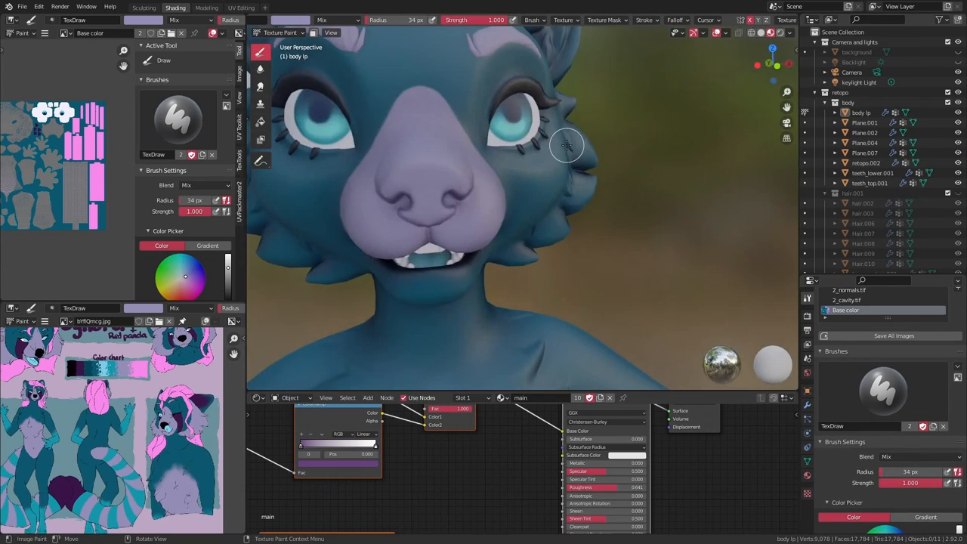
pyautogui.scroll(-3)
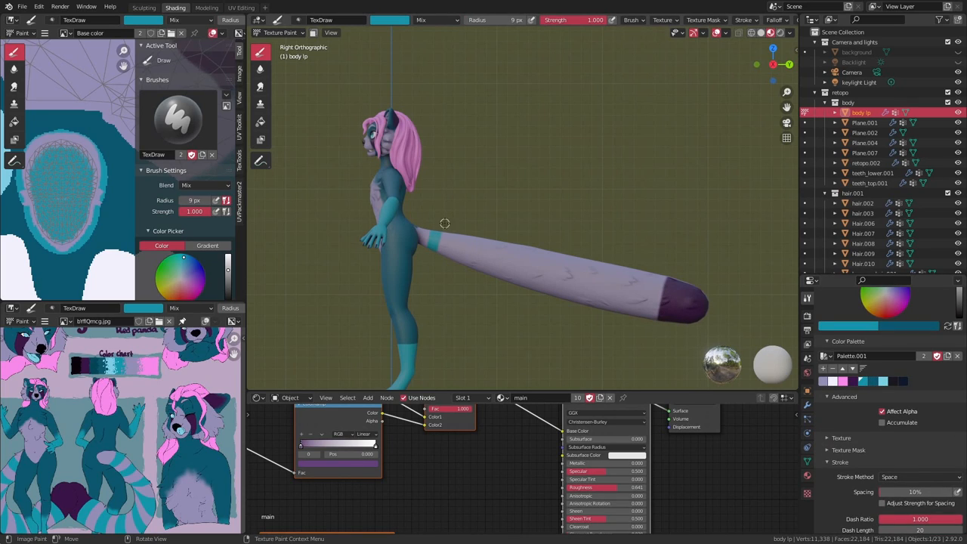
# - Brush alternating teal and lavender stripes around the tail with the TexDraw brush
pyautogui.moveTo(444, 223); pyautogui.dragTo(635, 316)
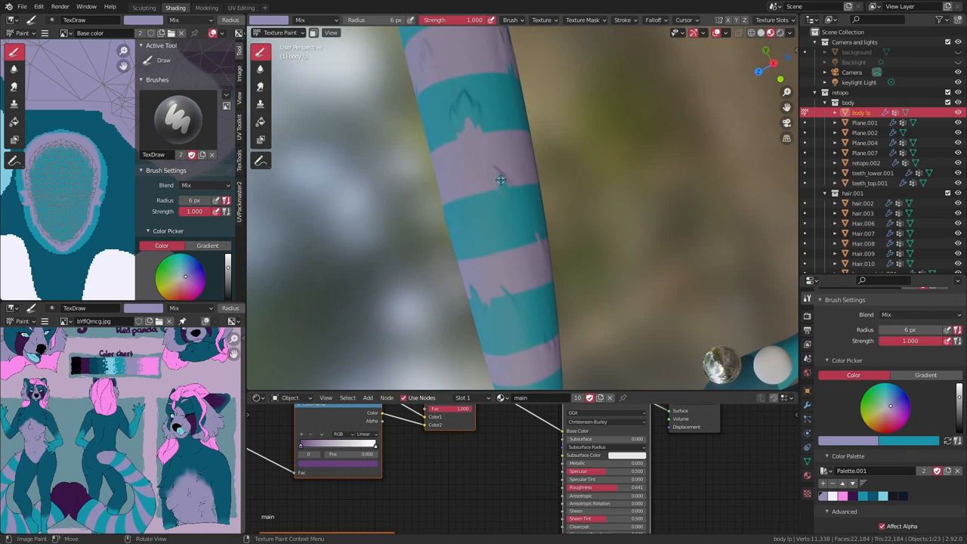
pyautogui.moveTo(499, 181); pyautogui.dragTo(487, 214)
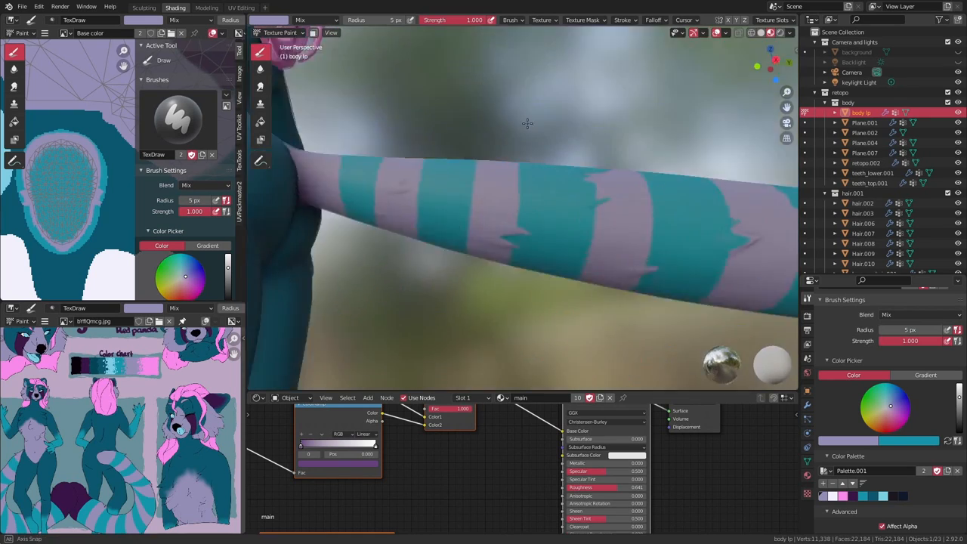
pyautogui.moveTo(526, 124); pyautogui.dragTo(578, 285)
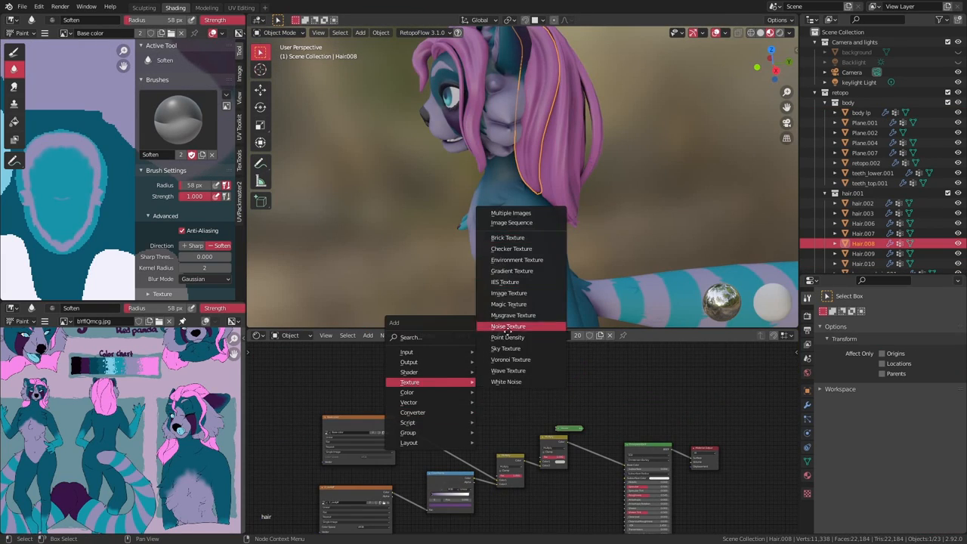
# - Add a Noise Texture through a ColorRamp to the hair shader and tune its pink gradient
pyautogui.click(508, 327)
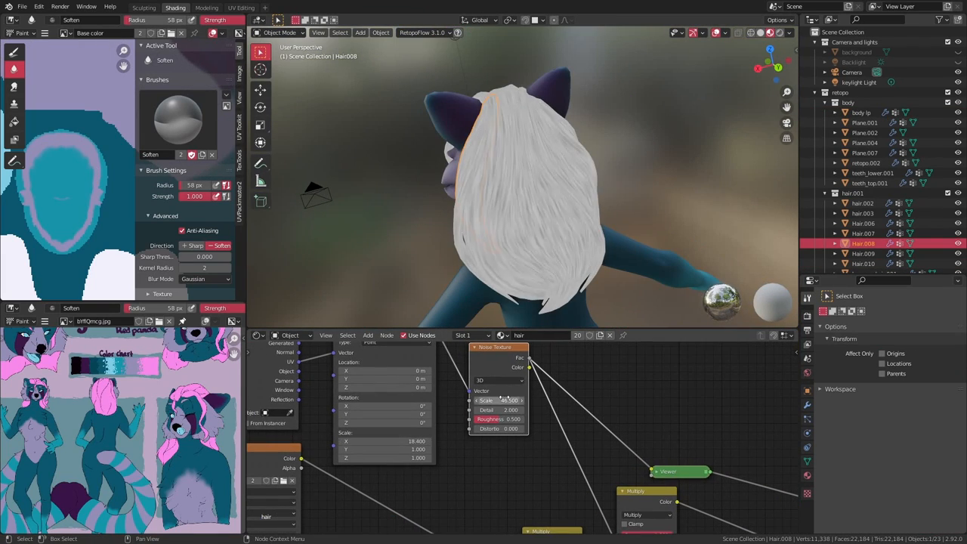
pyautogui.moveTo(529, 189); pyautogui.dragTo(541, 254)
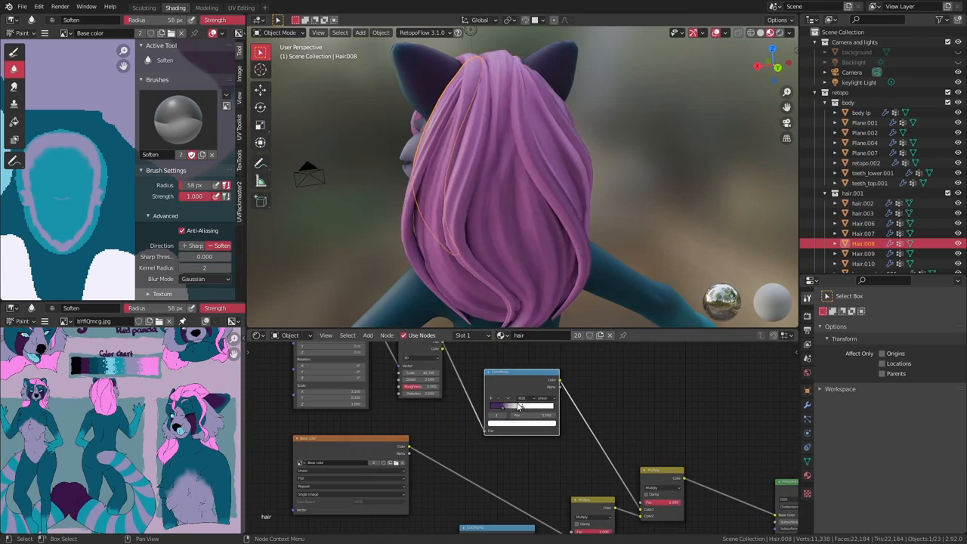
pyautogui.moveTo(529, 189); pyautogui.dragTo(664, 181)
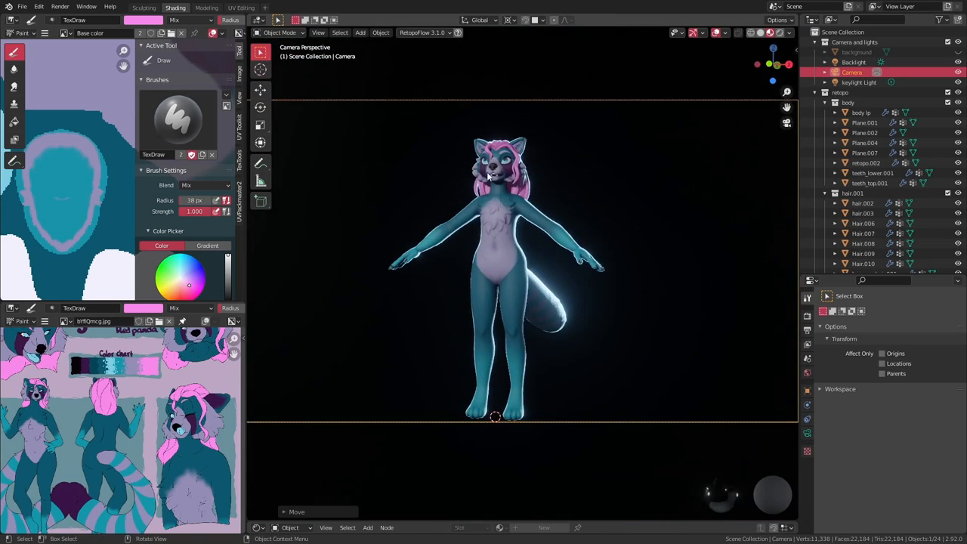
# - Select teeth_top and paint its gums teal with TexDraw, leaving the teeth white
pyautogui.click(859, 81)
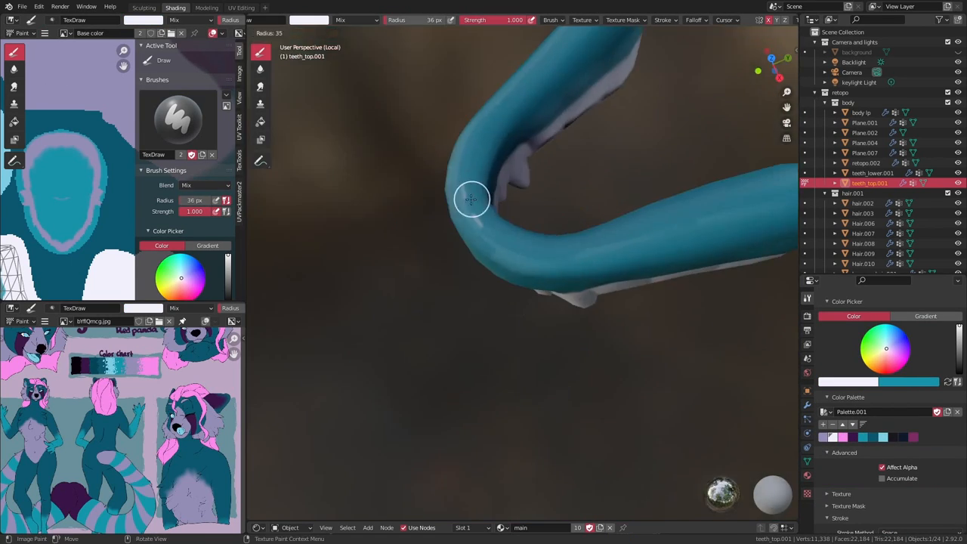
pyautogui.moveTo(472, 200); pyautogui.dragTo(575, 204)
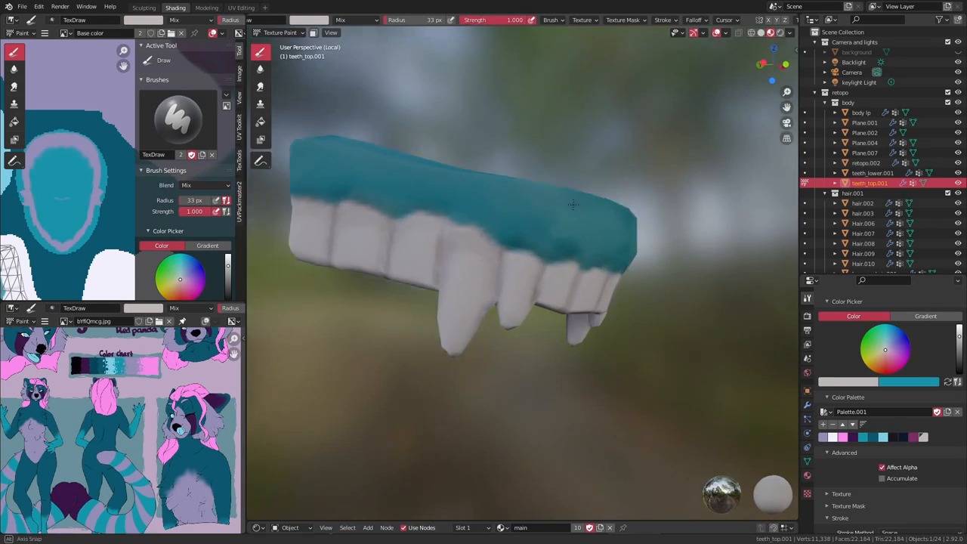
pyautogui.click(873, 172)
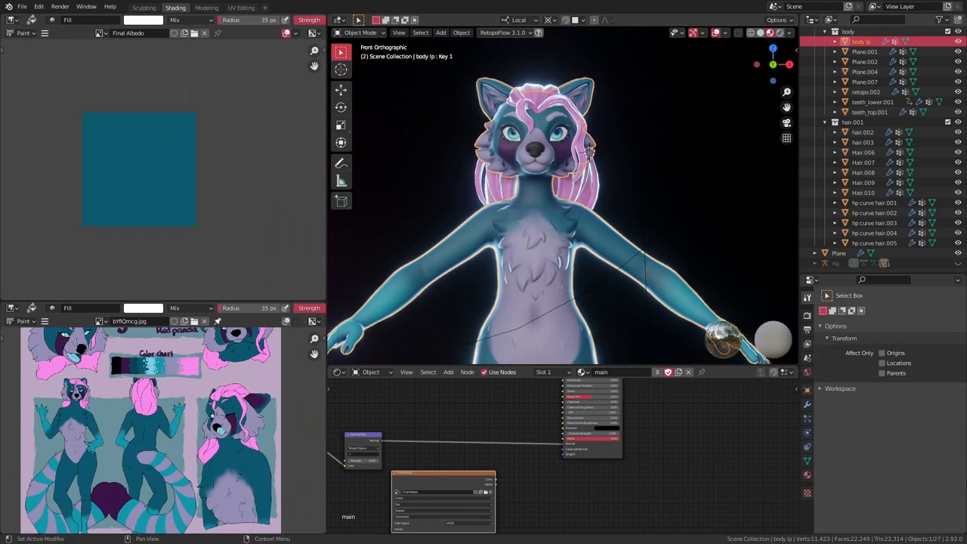
# - Open Render Properties to reach the Bake settings for the Final diffuse image
pyautogui.click(919, 330)
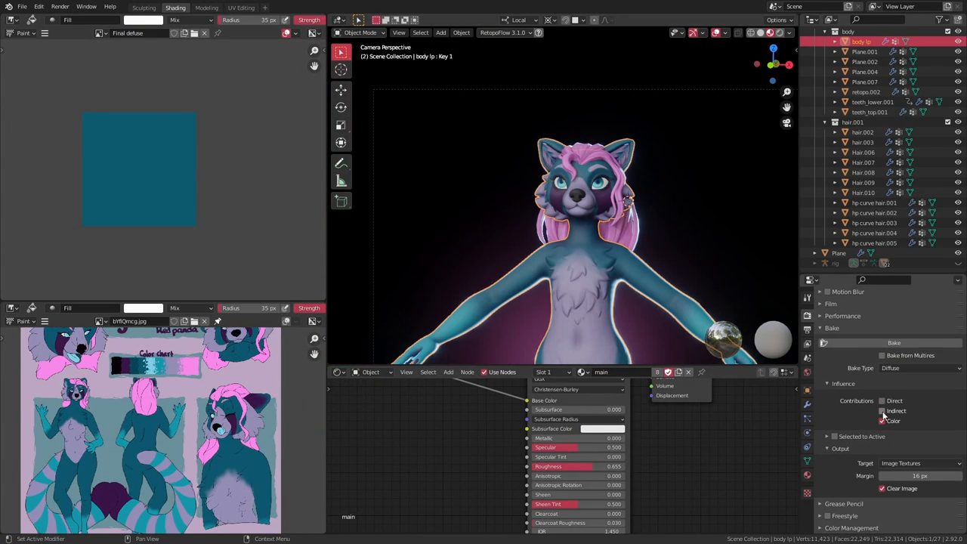
# - Bake the body's and upper teeth's base colours into the Final diffuse image
pyautogui.click(895, 342)
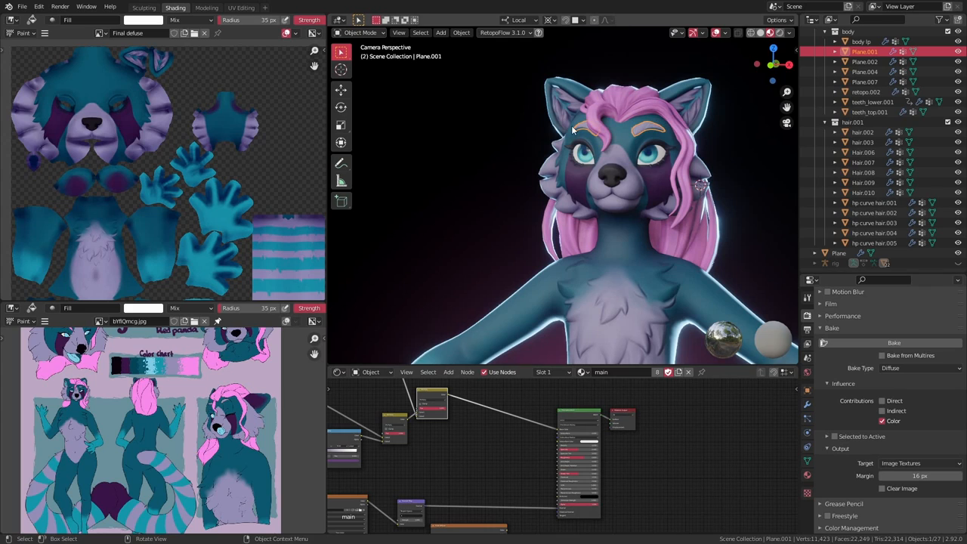
pyautogui.click(865, 82)
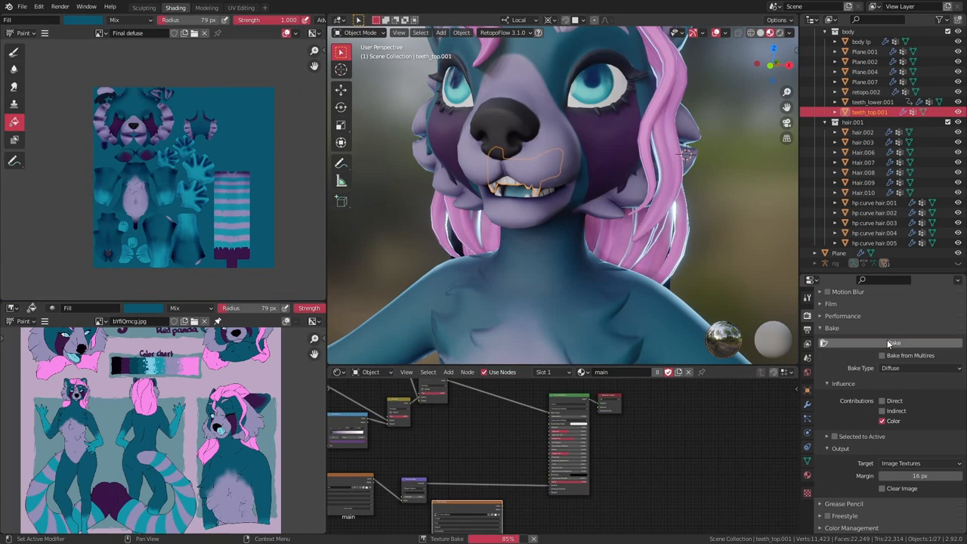
pyautogui.click(863, 142)
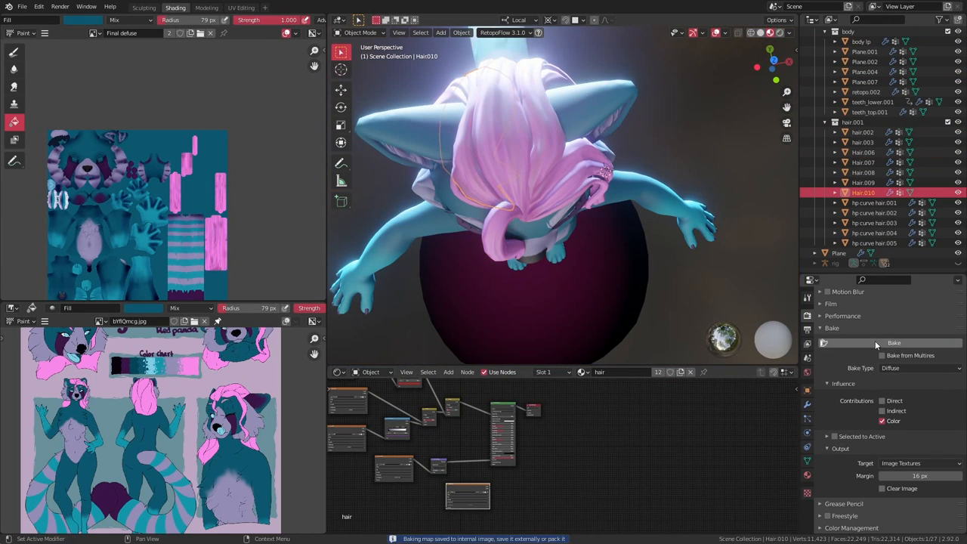
# - Bake the hair pieces' colour into the shared Final diffuse image
pyautogui.click(874, 212)
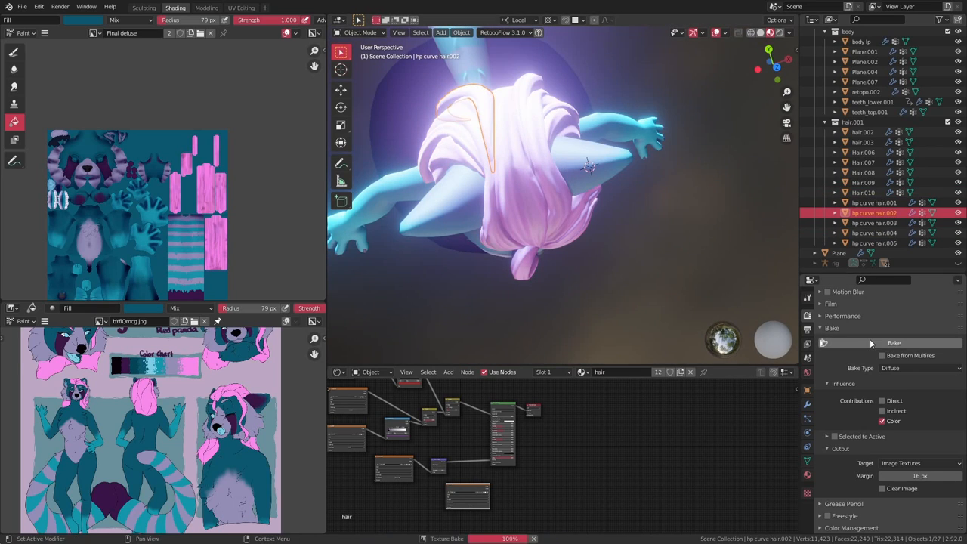
pyautogui.click(895, 342)
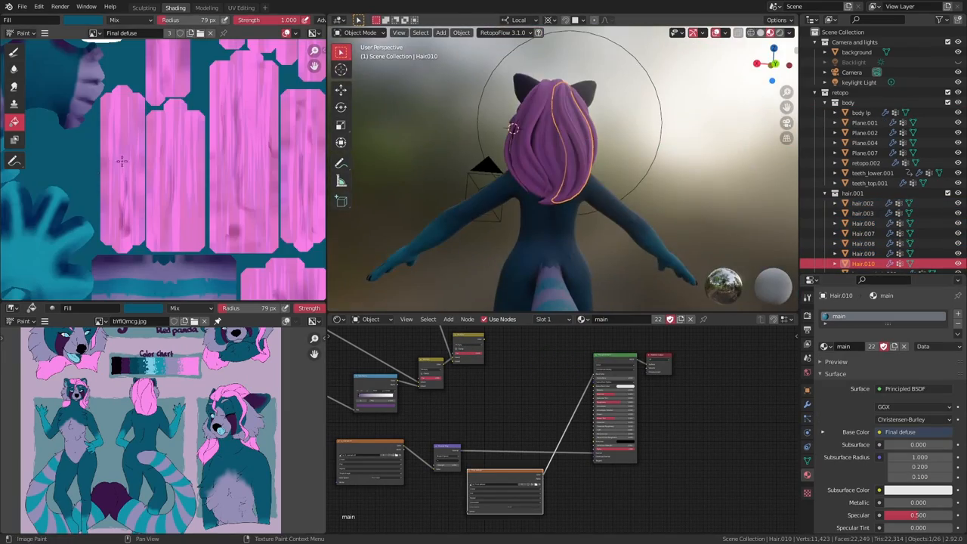
pyautogui.click(856, 51)
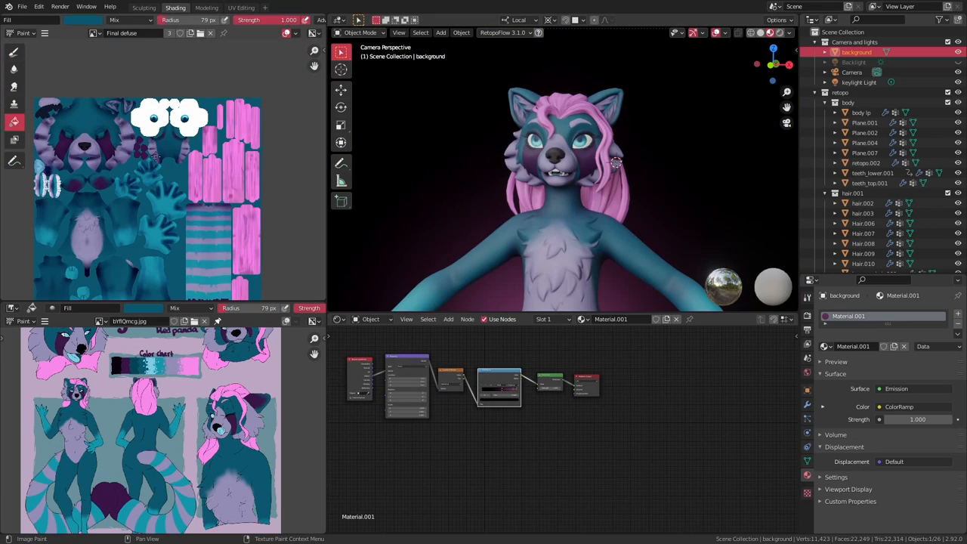